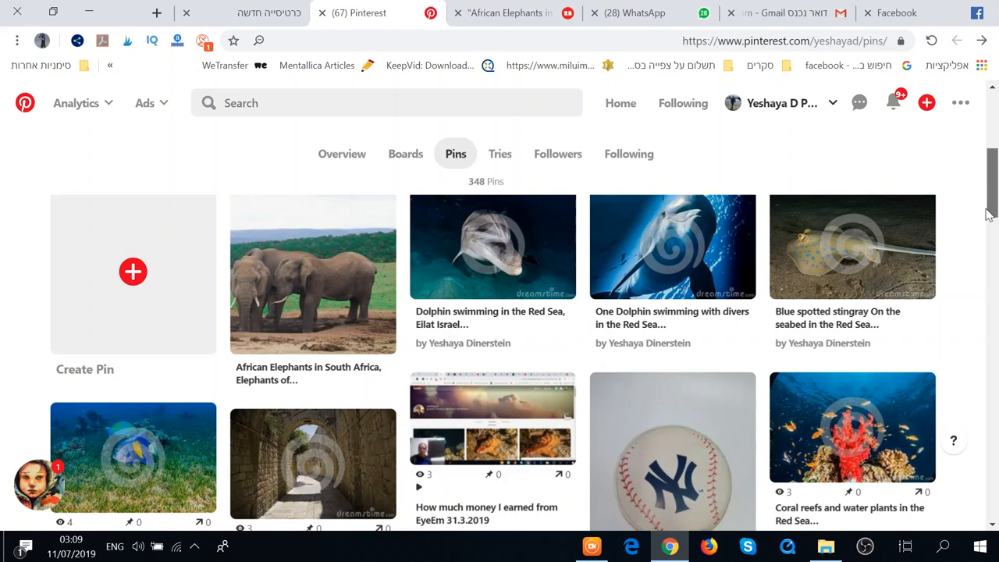
Scroll down the profile's Boards view through all 19 boards, including IDF photos and World of Plants.
scroll("down", 3)
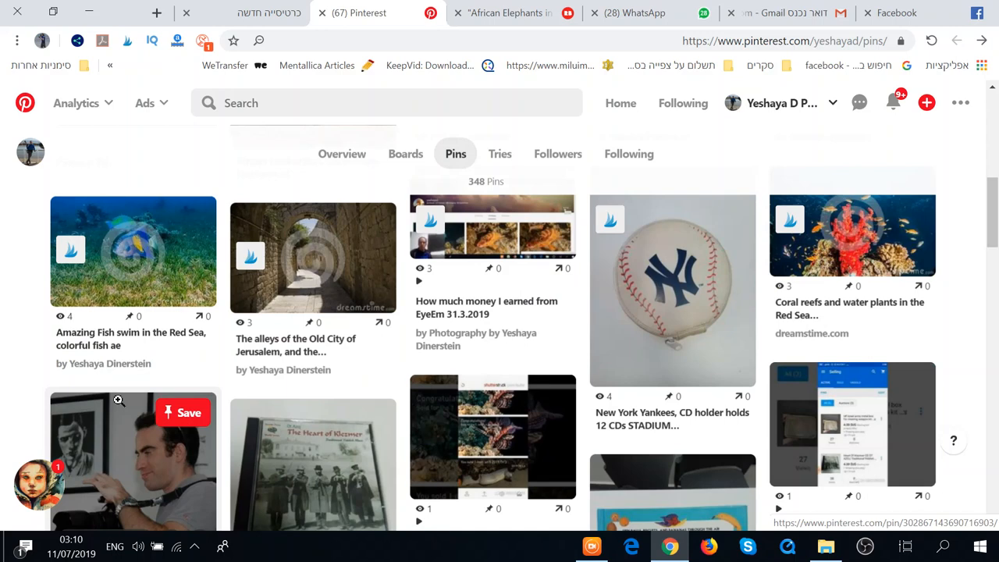
scroll("down", 3)
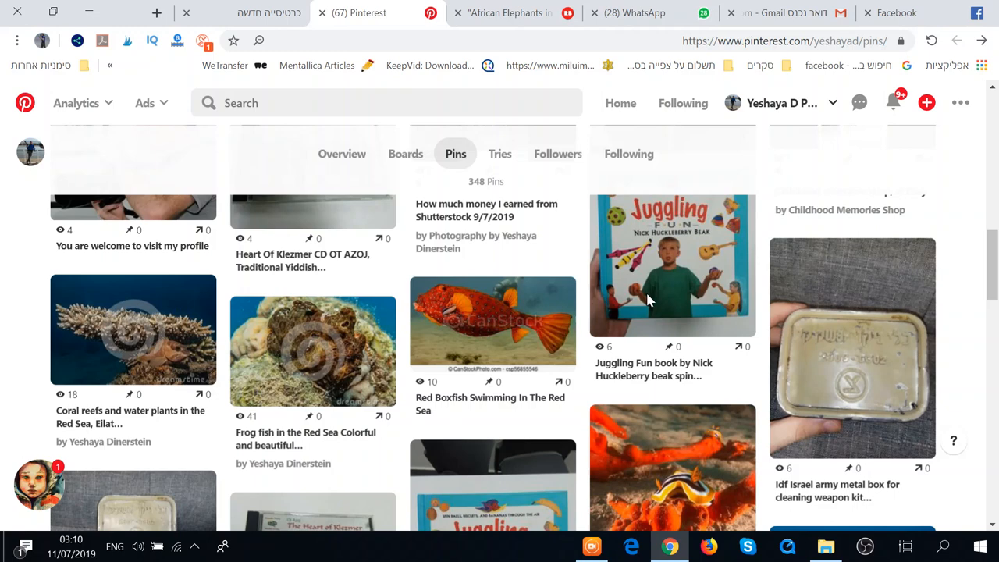
scroll("down", 3)
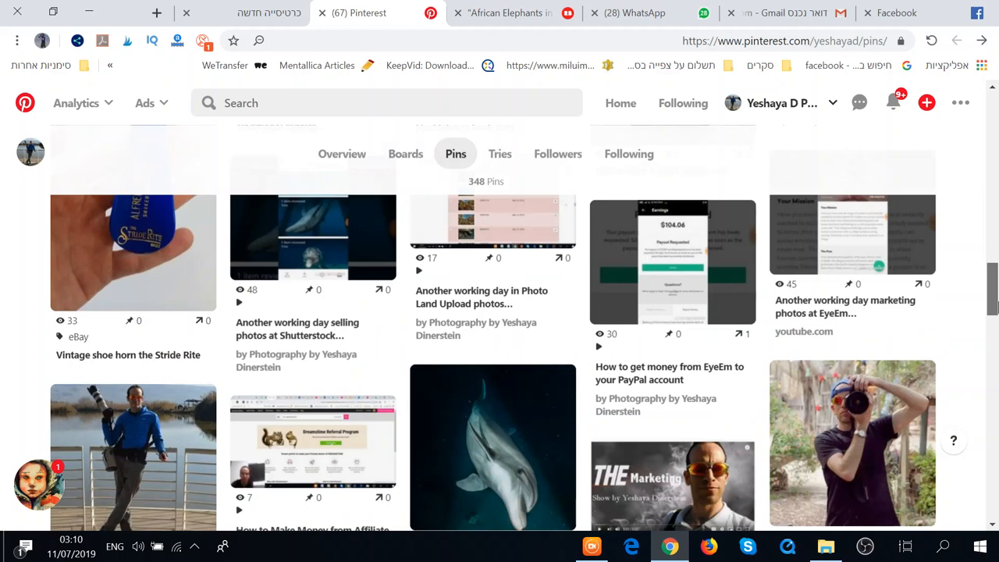
scroll("down", 3)
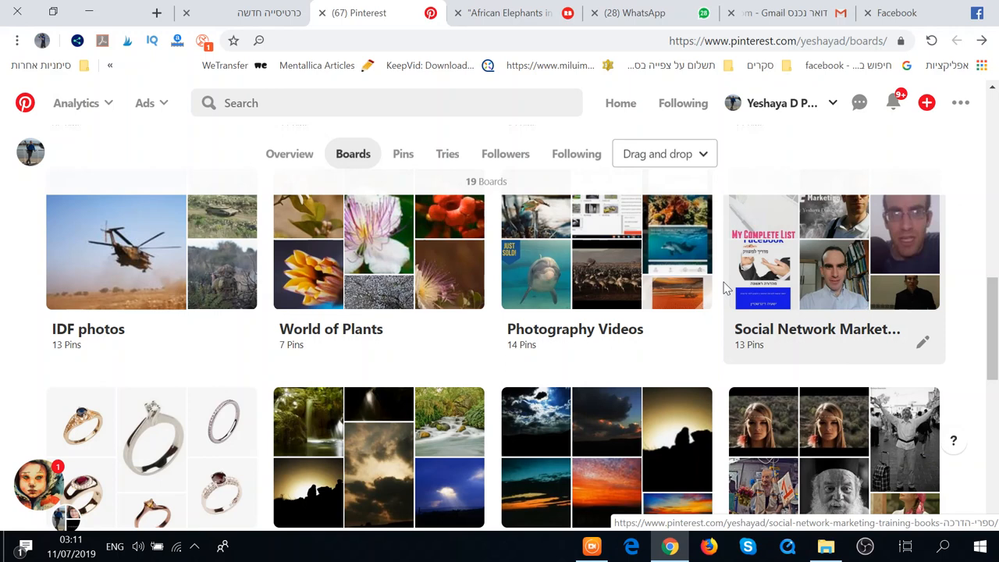
scroll("down", 3)
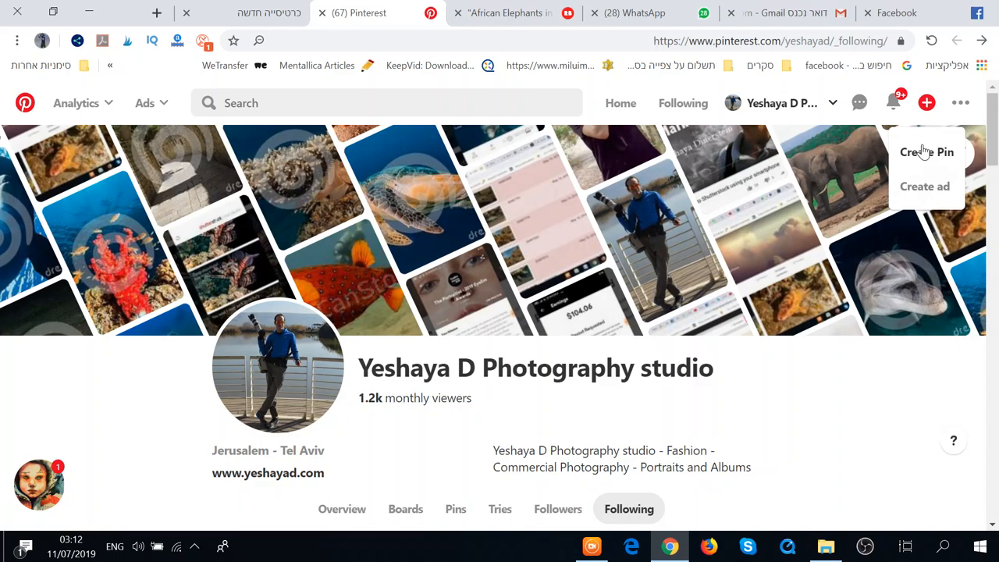
left_click(507, 12)
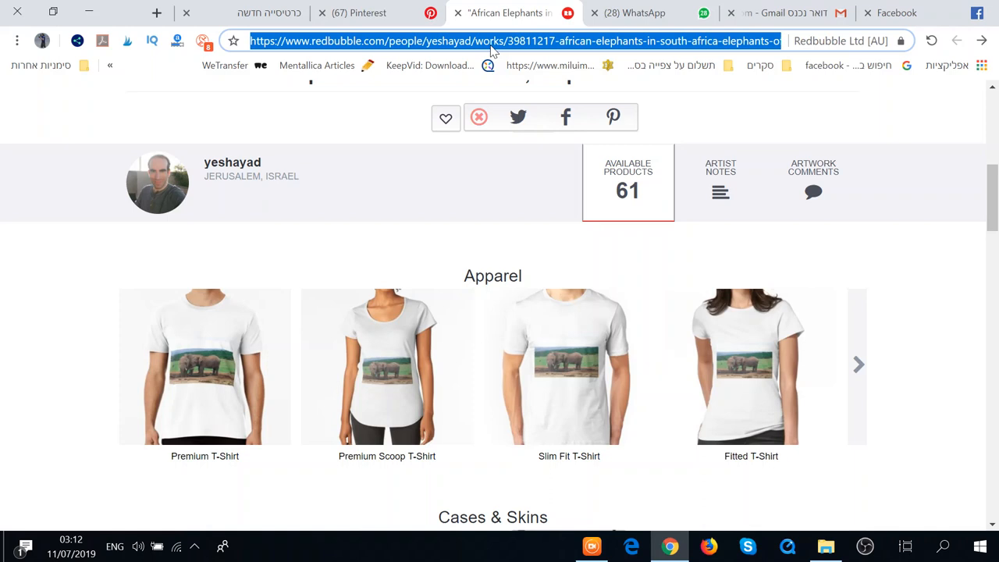
Return to the Pinterest tab with the pin builder showing the jellyfish-print Redbubble images.
left_click(359, 13)
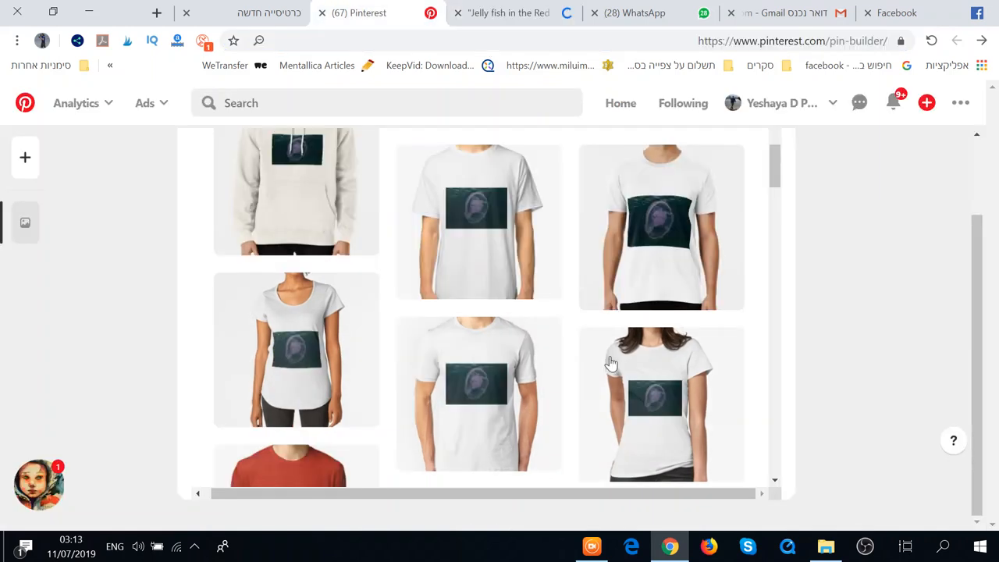